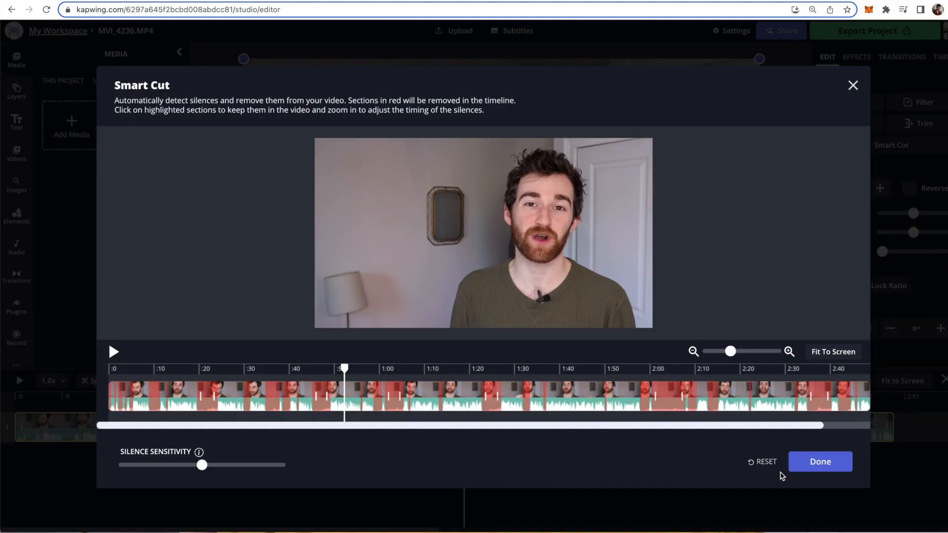
- Apply the Smart Cut silence removal, set playback speed to 2.0x, and play the timeline
{"action": "left_click", "coordinate": [820, 461]}
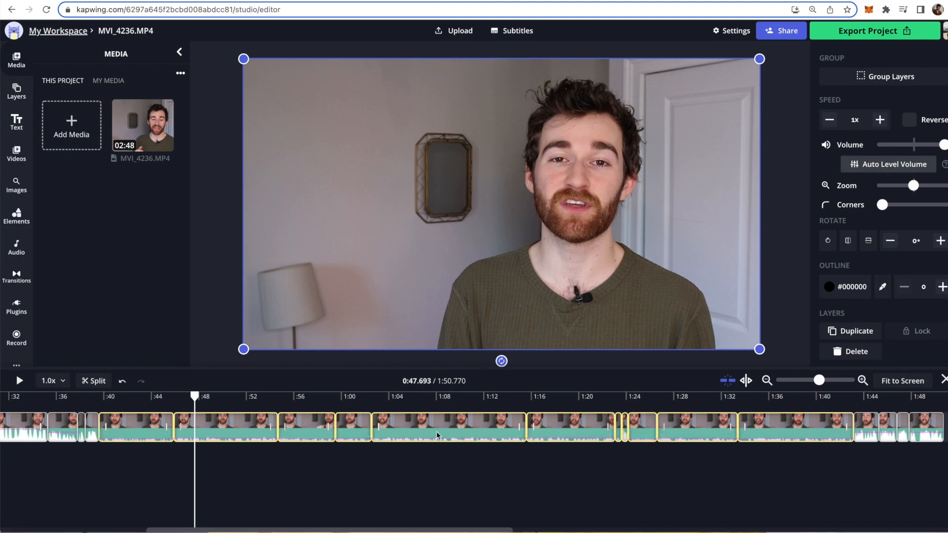
{"action": "left_click", "coordinate": [51, 381]}
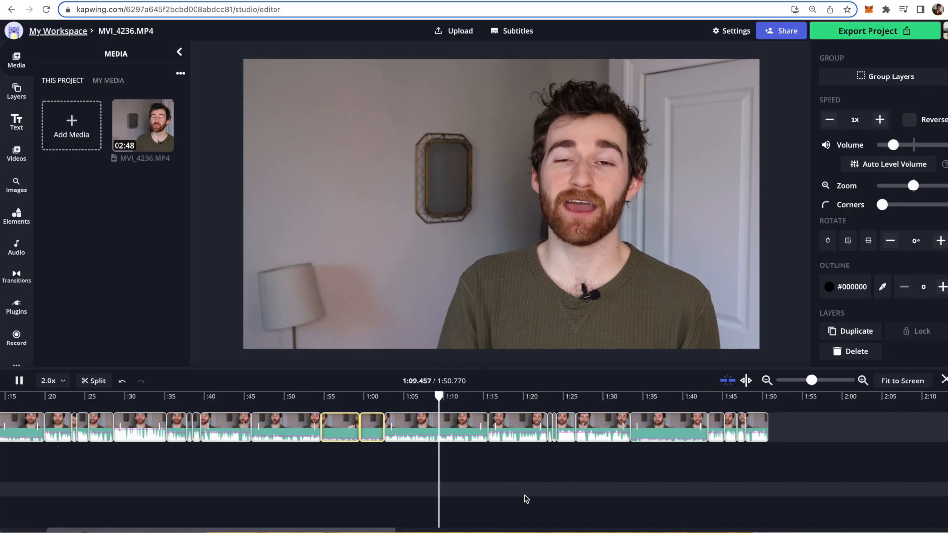
{"action": "left_click", "coordinate": [19, 380]}
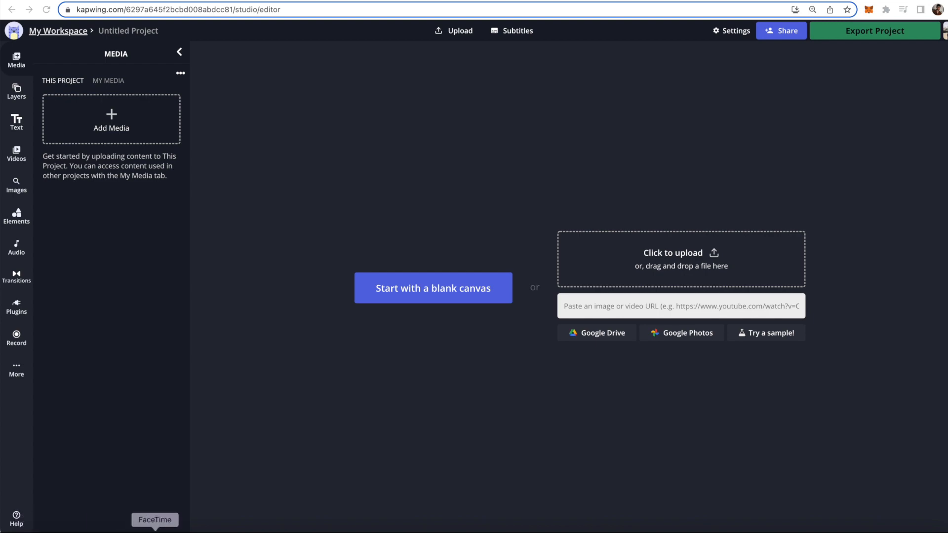
- Upload MVI_4236.MP4 to the timeline and try splitting the clip around 24 seconds
{"action": "left_click_drag", "start_coordinate": [635, 81], "coordinate": [333, 223]}
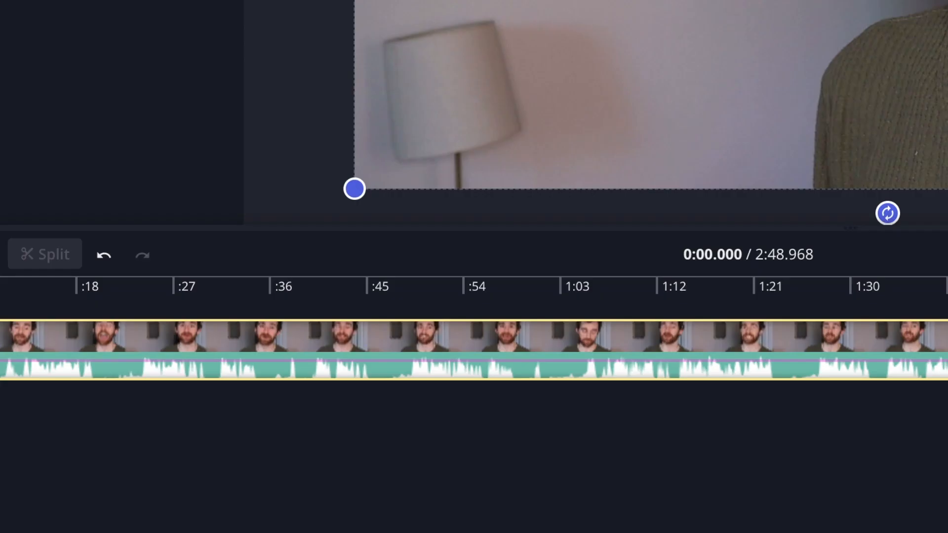
{"action": "mouse_move", "coordinate": [173, 302]}
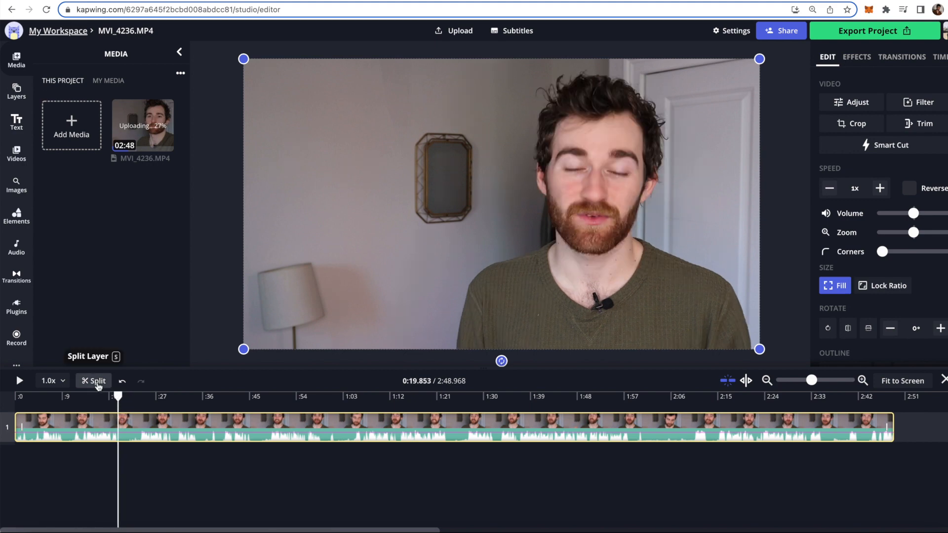
{"action": "left_click", "coordinate": [96, 382]}
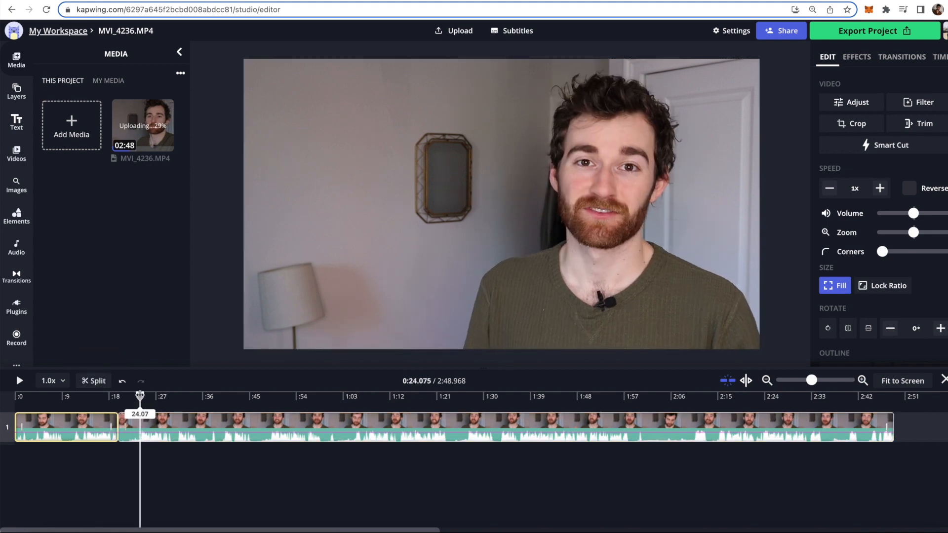
{"action": "left_click", "coordinate": [93, 381]}
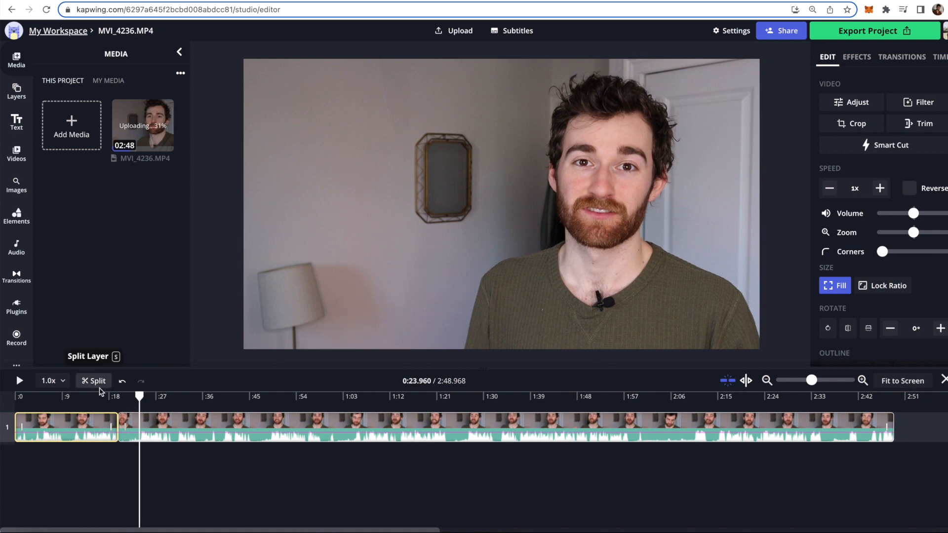
{"action": "left_click", "coordinate": [94, 380]}
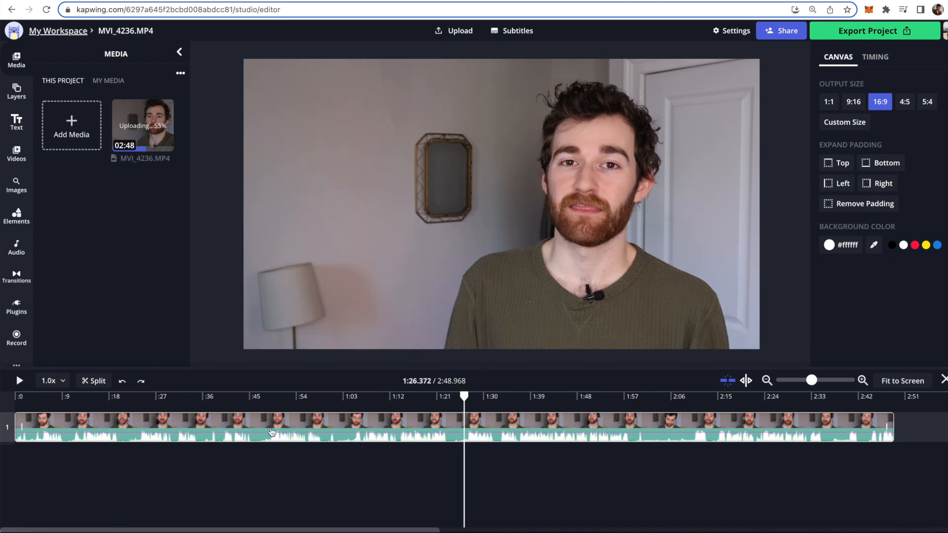
- Run Smart Cut on the clip, tune Silence Sensitivity, and keep the section just before 1:00
{"action": "left_click", "coordinate": [272, 433]}
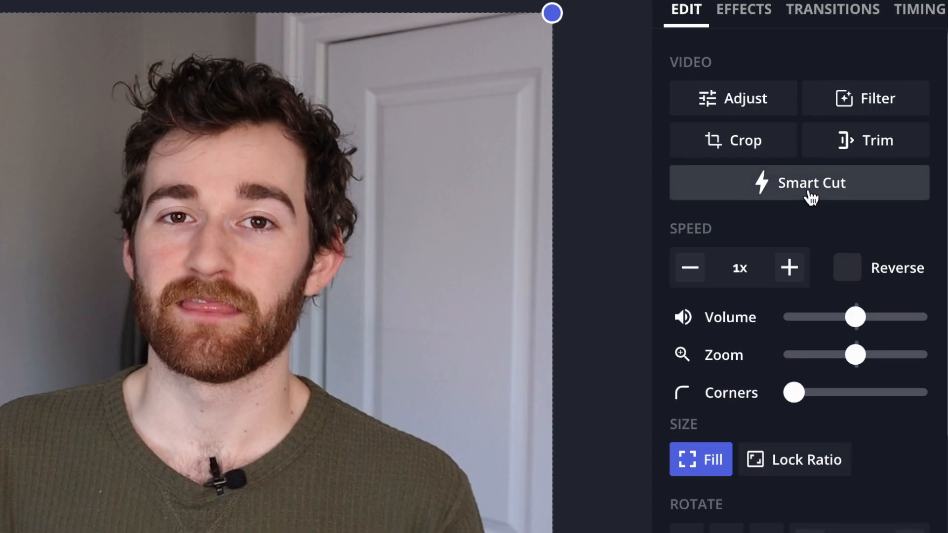
{"action": "left_click", "coordinate": [798, 183]}
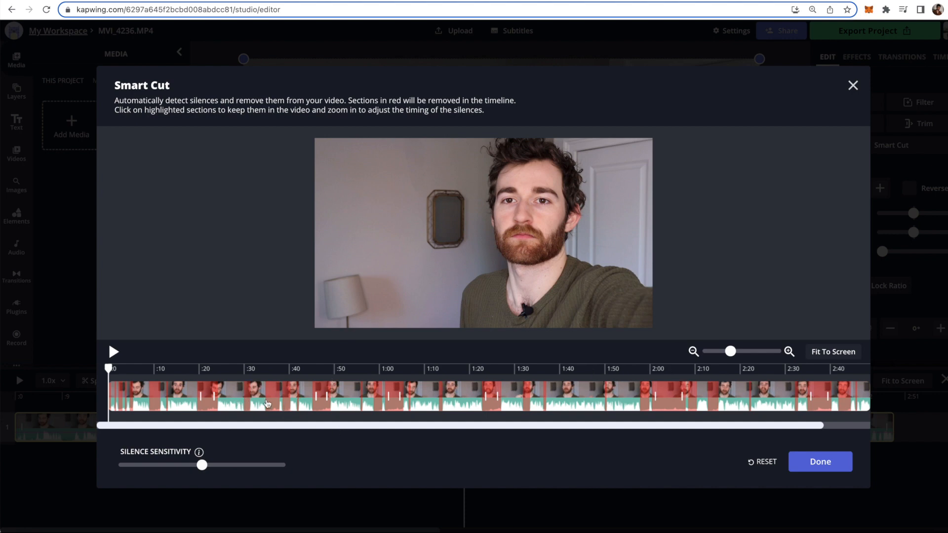
{"action": "mouse_move", "coordinate": [548, 431]}
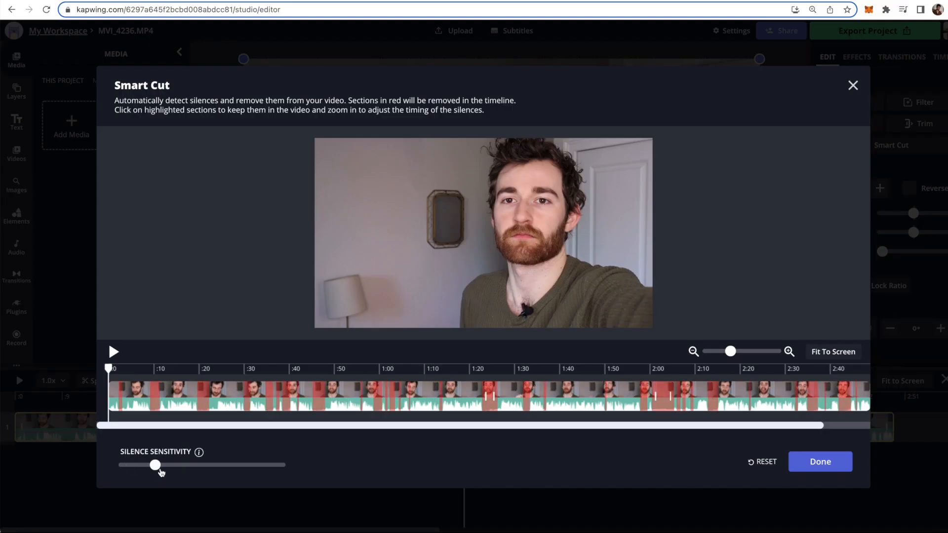
{"action": "left_click_drag", "start_coordinate": [155, 465], "coordinate": [143, 465]}
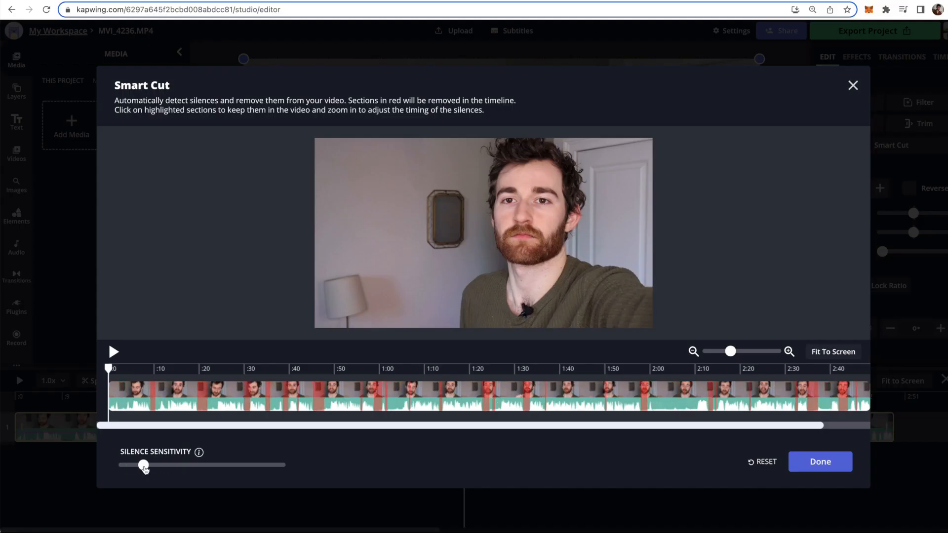
{"action": "left_click_drag", "start_coordinate": [143, 465], "coordinate": [242, 465]}
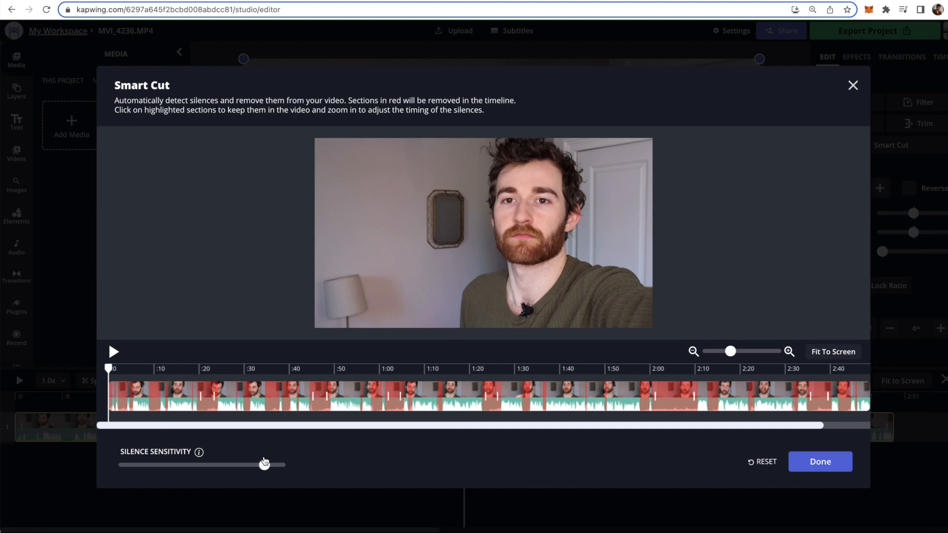
{"action": "left_click_drag", "start_coordinate": [265, 465], "coordinate": [202, 464]}
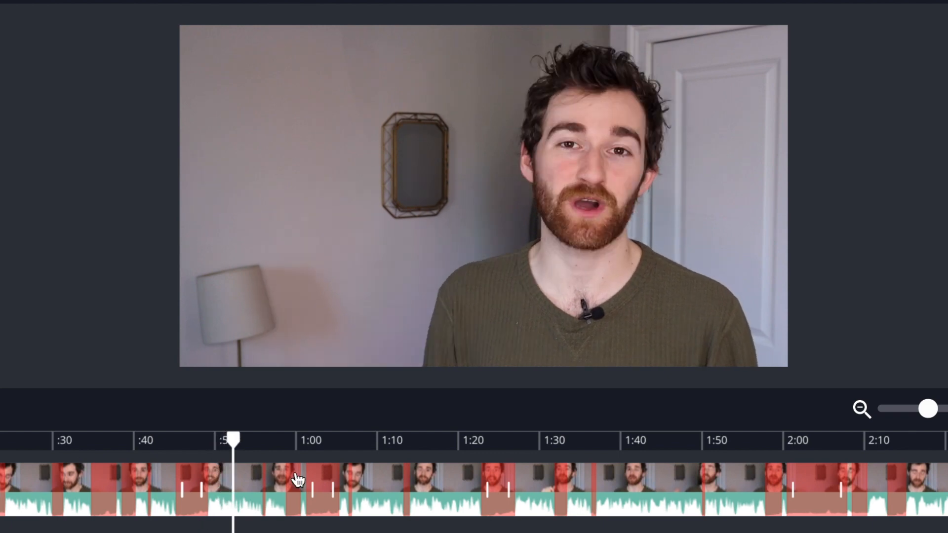
{"action": "mouse_move", "coordinate": [297, 499]}
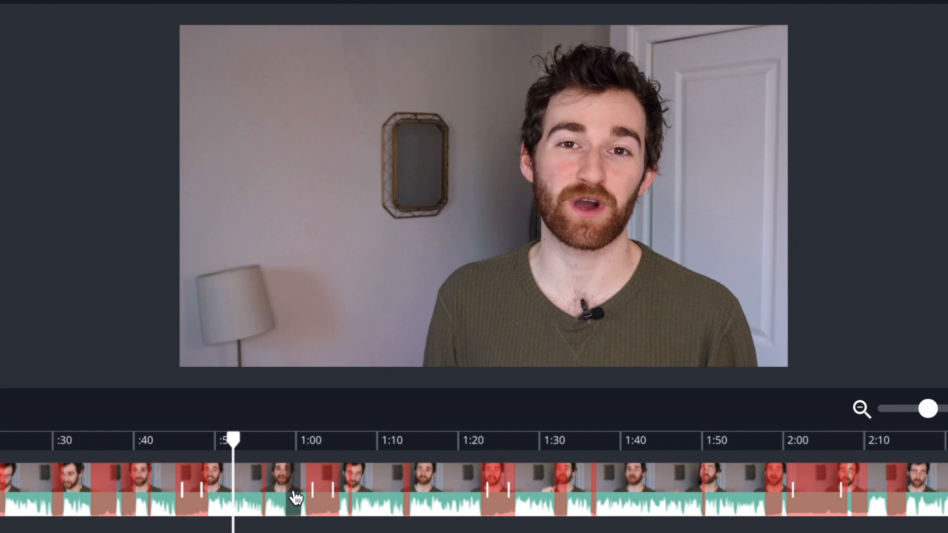
{"action": "left_click", "coordinate": [891, 145]}
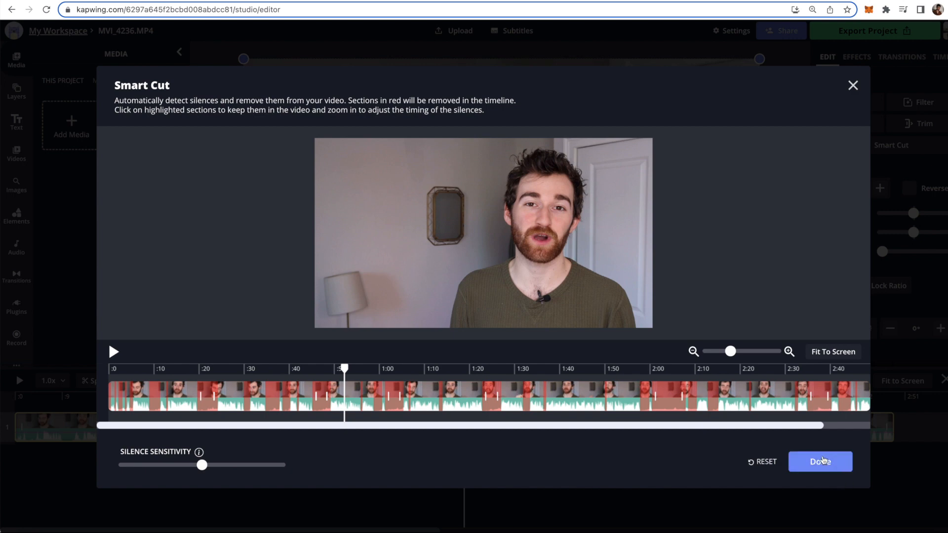
{"action": "left_click", "coordinate": [820, 462]}
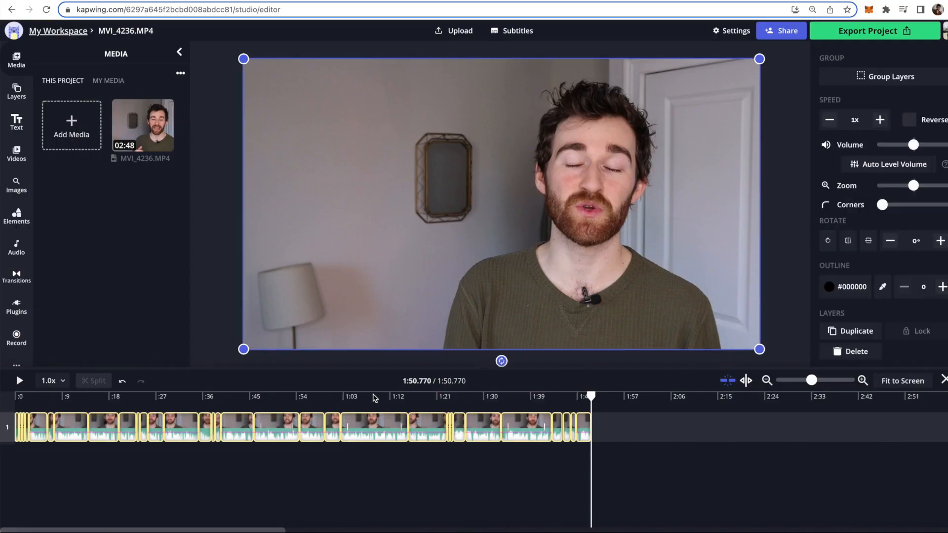
{"action": "mouse_move", "coordinate": [539, 402]}
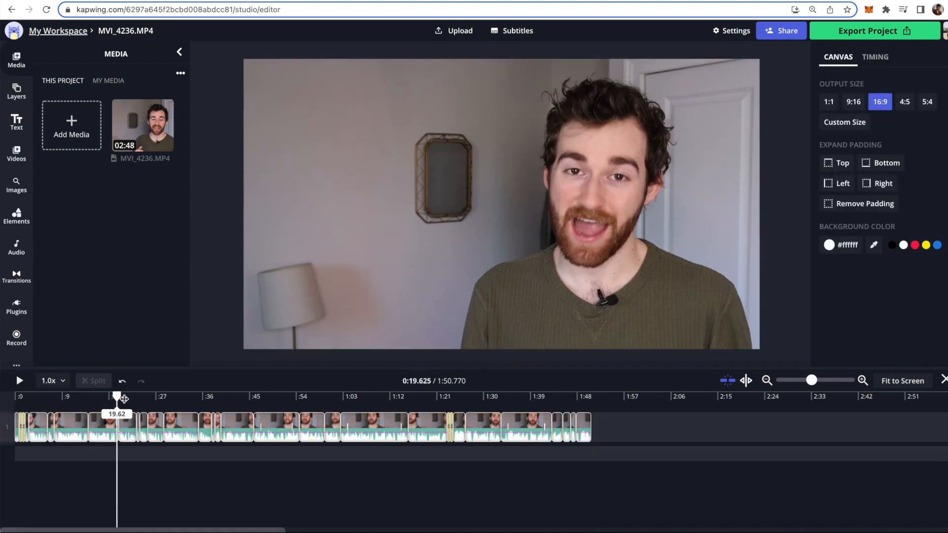
{"action": "left_click_drag", "start_coordinate": [116, 397], "coordinate": [135, 397]}
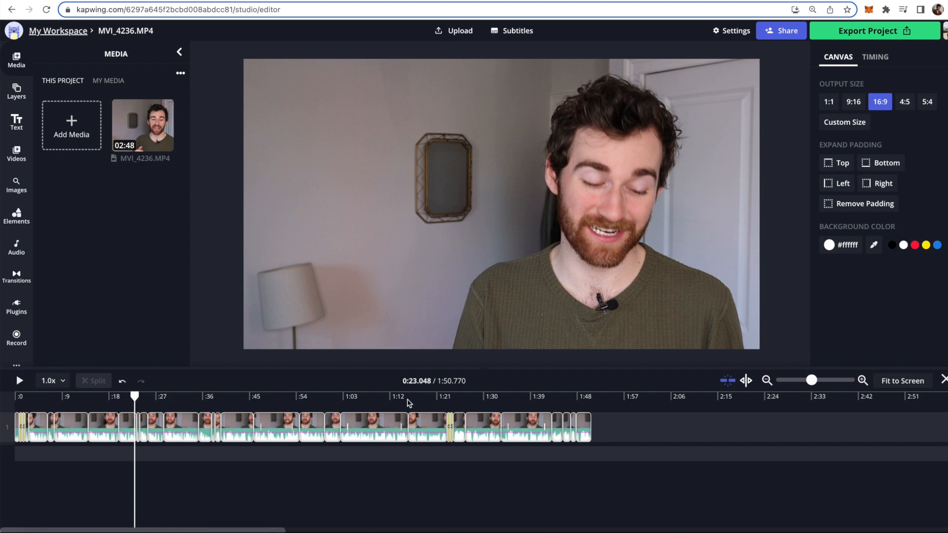
{"action": "mouse_move", "coordinate": [437, 416]}
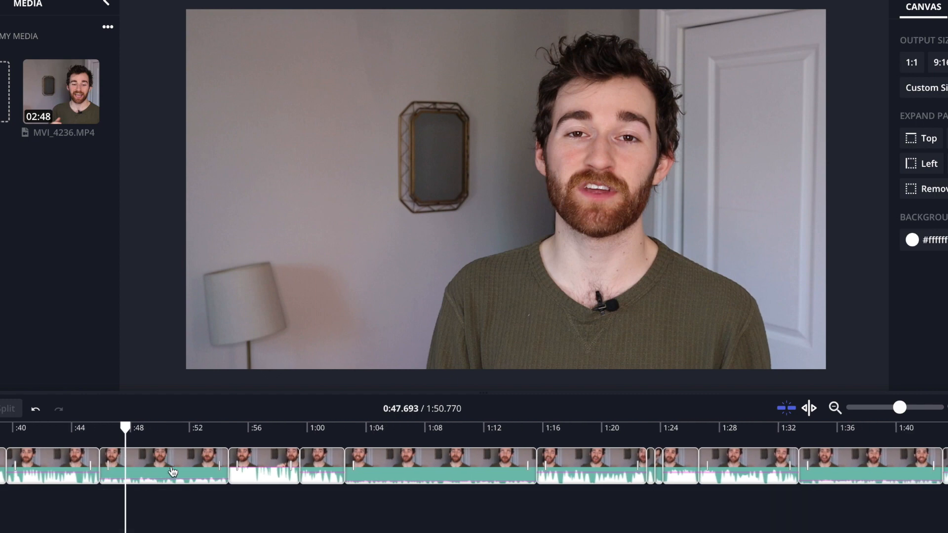
{"action": "mouse_move", "coordinate": [48, 455]}
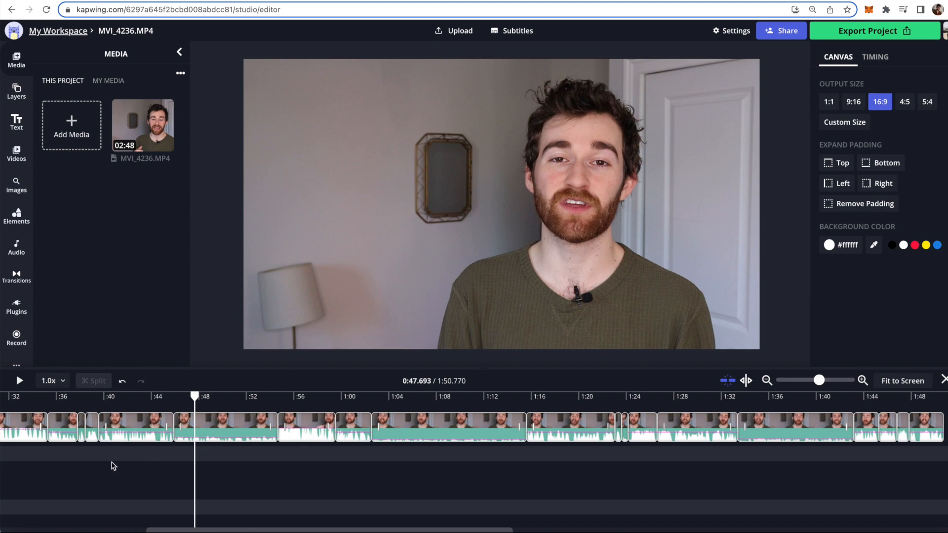
- Review the 1:50 cut, select the clips near one minute, and apply Auto Level Volume
{"action": "left_click", "coordinate": [226, 428]}
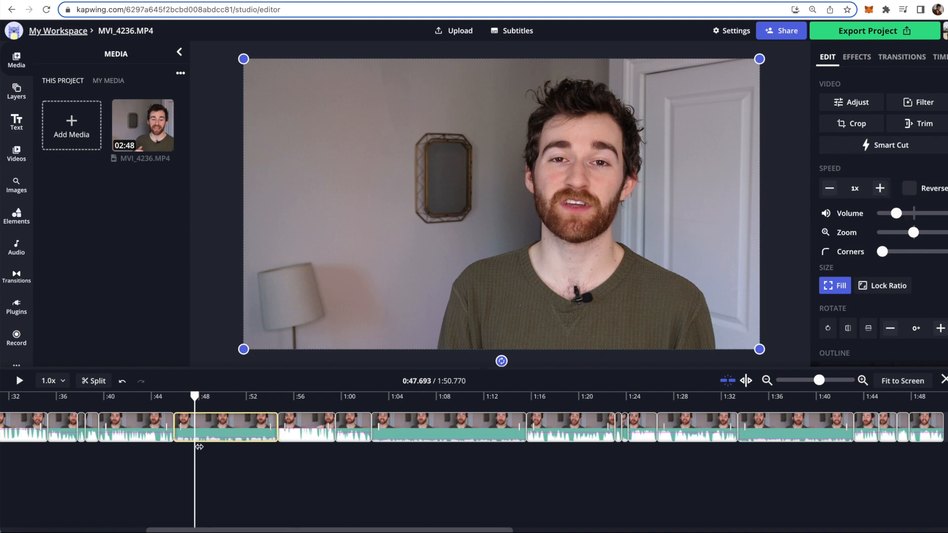
{"action": "mouse_move", "coordinate": [107, 488]}
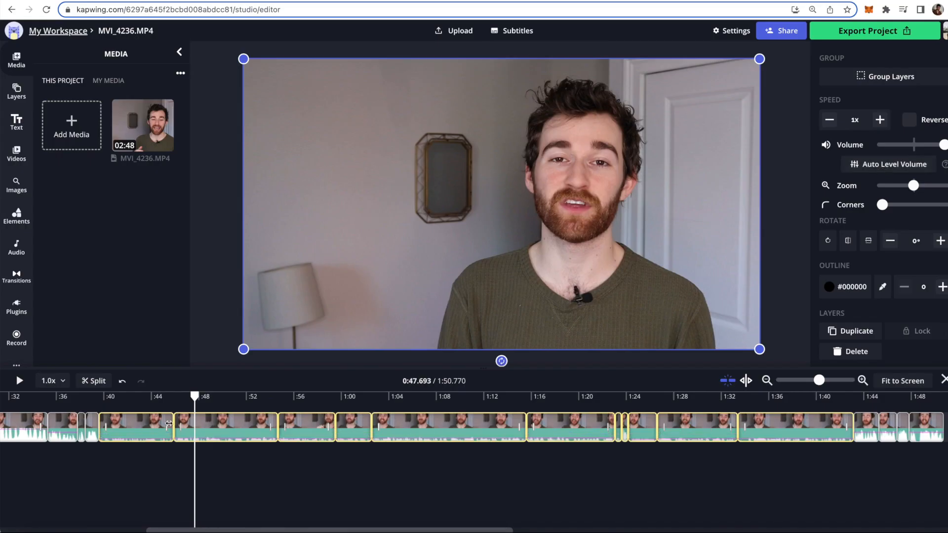
{"action": "mouse_move", "coordinate": [308, 382]}
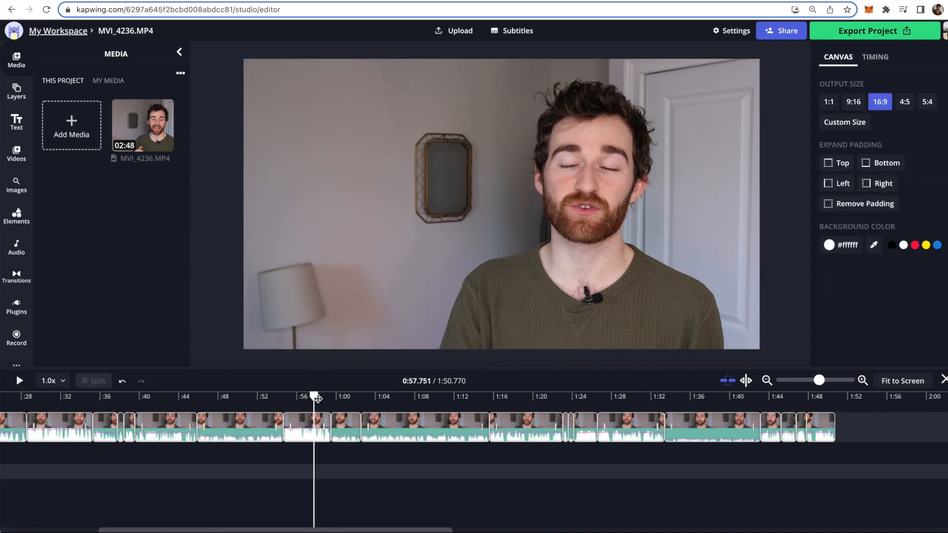
{"action": "left_click", "coordinate": [18, 380]}
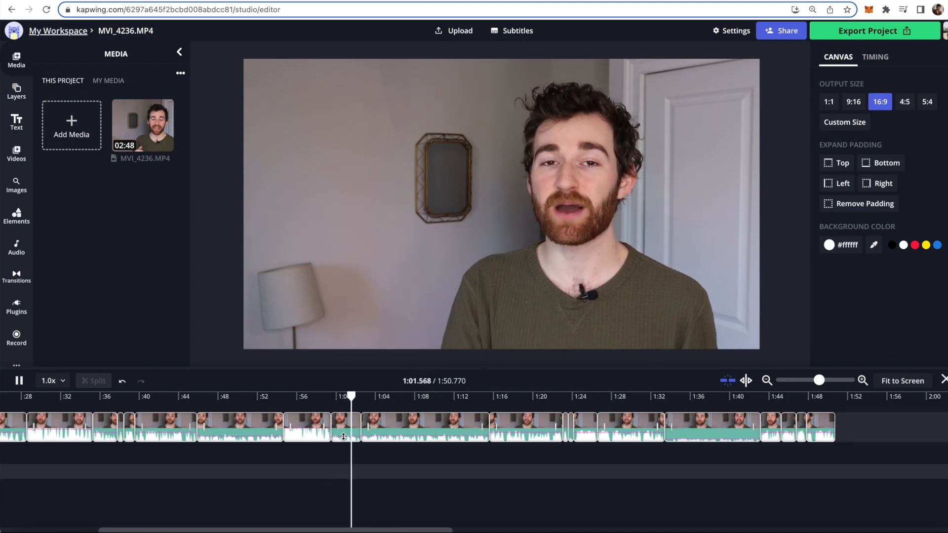
{"action": "left_click", "coordinate": [305, 428]}
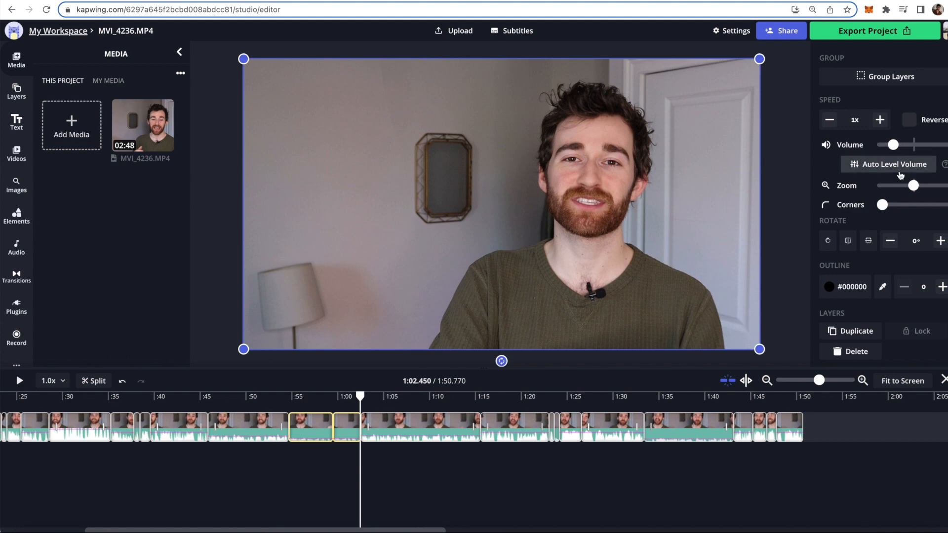
{"action": "left_click", "coordinate": [767, 381]}
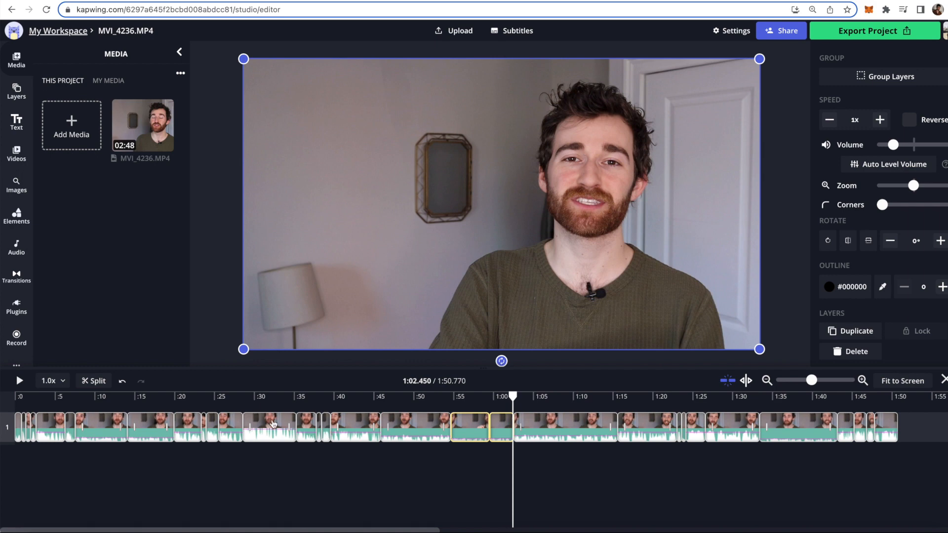
- Set preview playback speed to 2.0x and play the edit from about one minute
{"action": "left_click", "coordinate": [52, 381]}
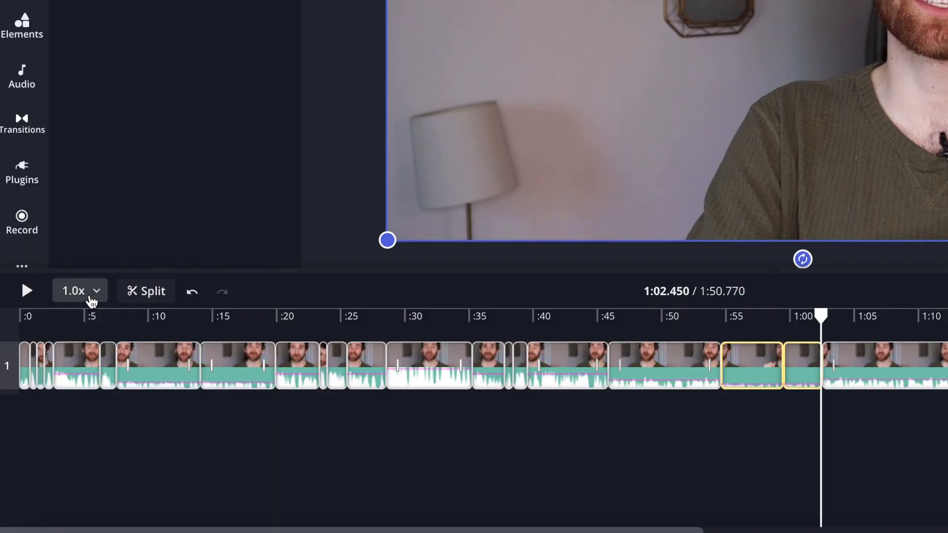
{"action": "left_click", "coordinate": [73, 291]}
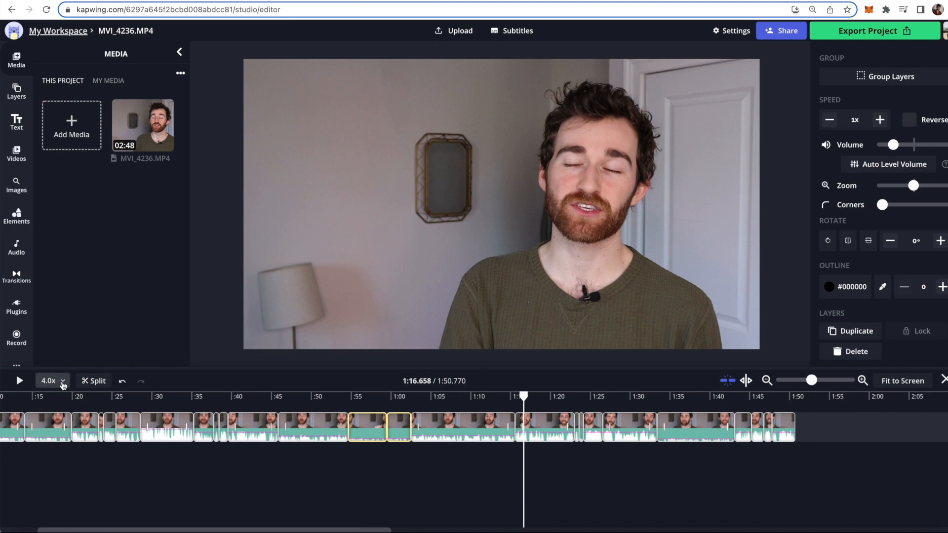
{"action": "left_click", "coordinate": [48, 381]}
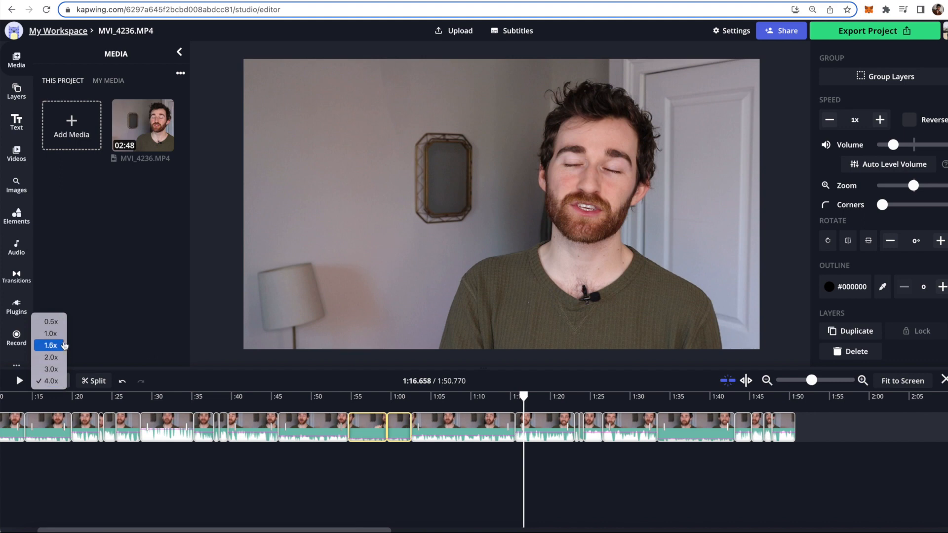
{"action": "left_click", "coordinate": [50, 357]}
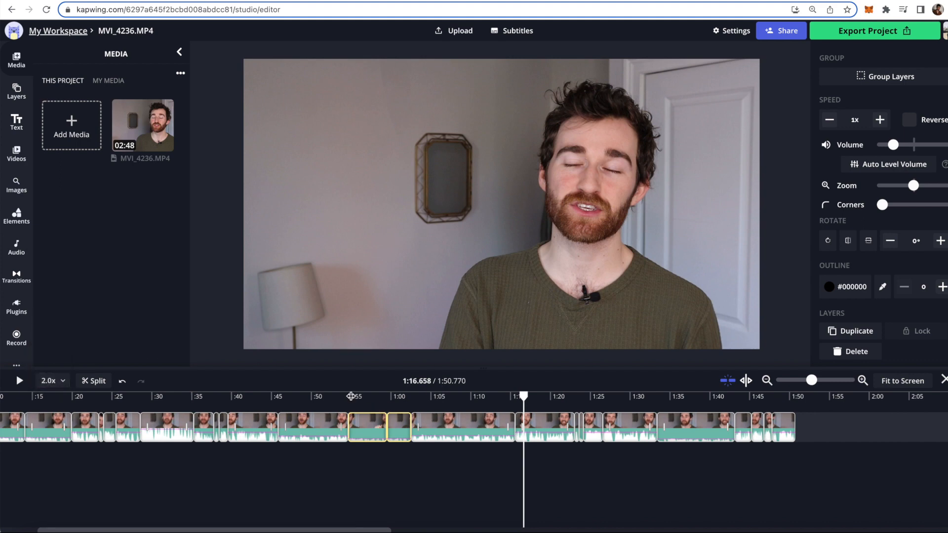
{"action": "left_click", "coordinate": [19, 380]}
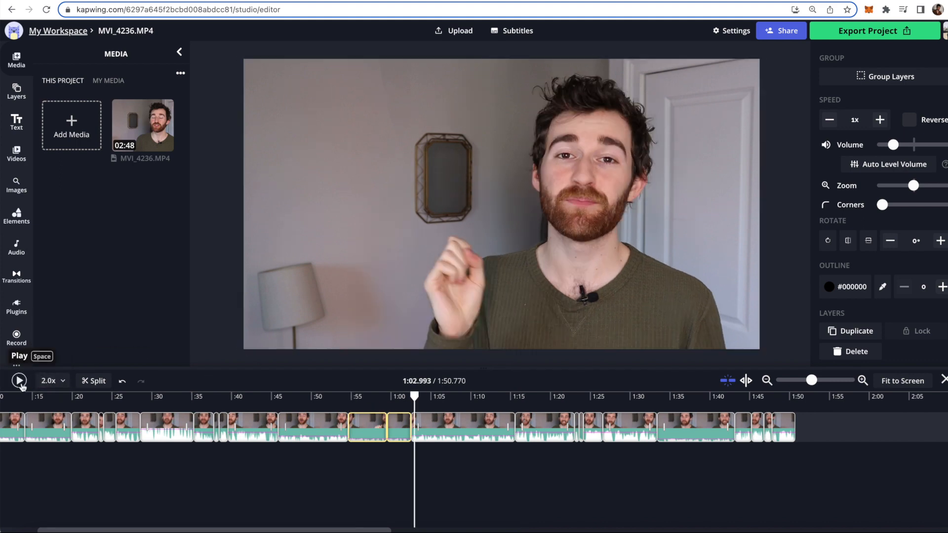
{"action": "left_click", "coordinate": [18, 381]}
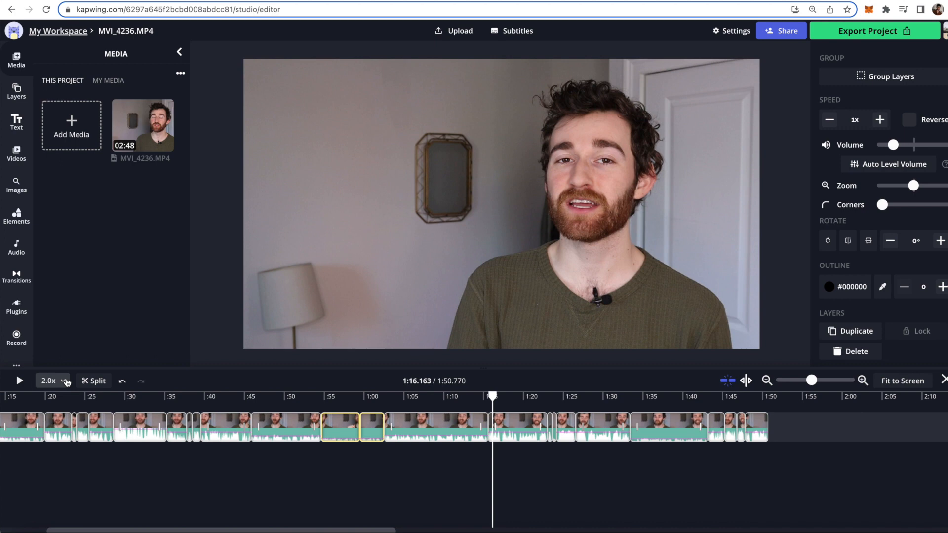
{"action": "mouse_move", "coordinate": [859, 51]}
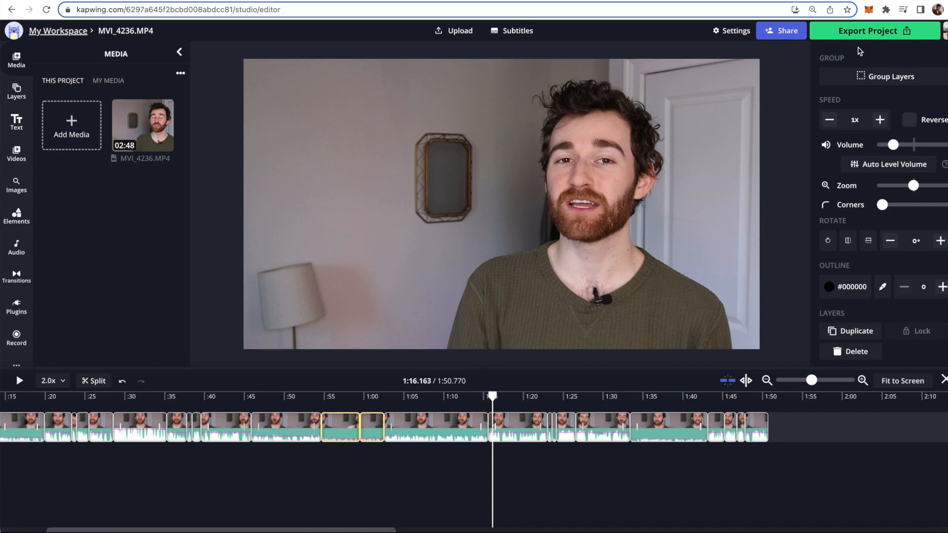